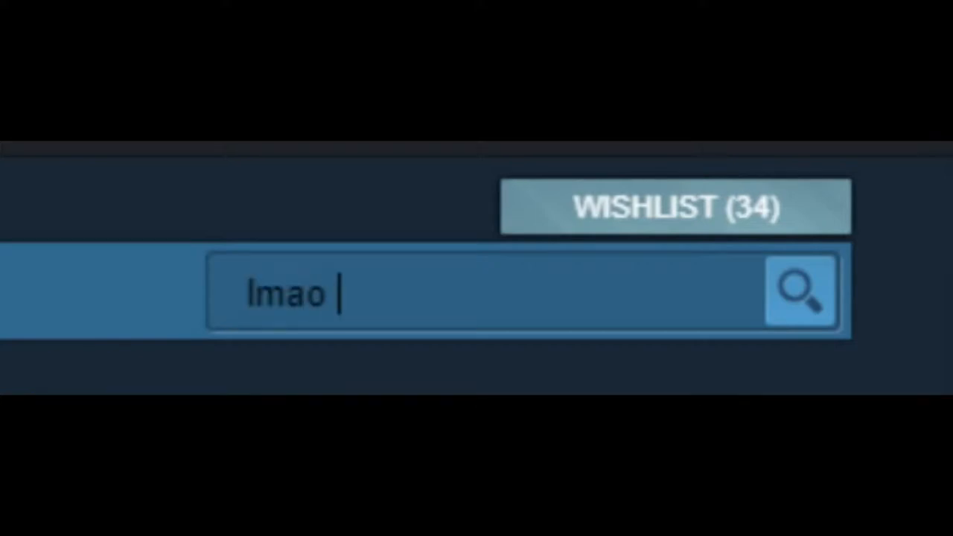
# - Keep the reviewed graphics settings and exit to the dark bedroom with the dresser in view
pyautogui.write('hahahahahahahahahah')
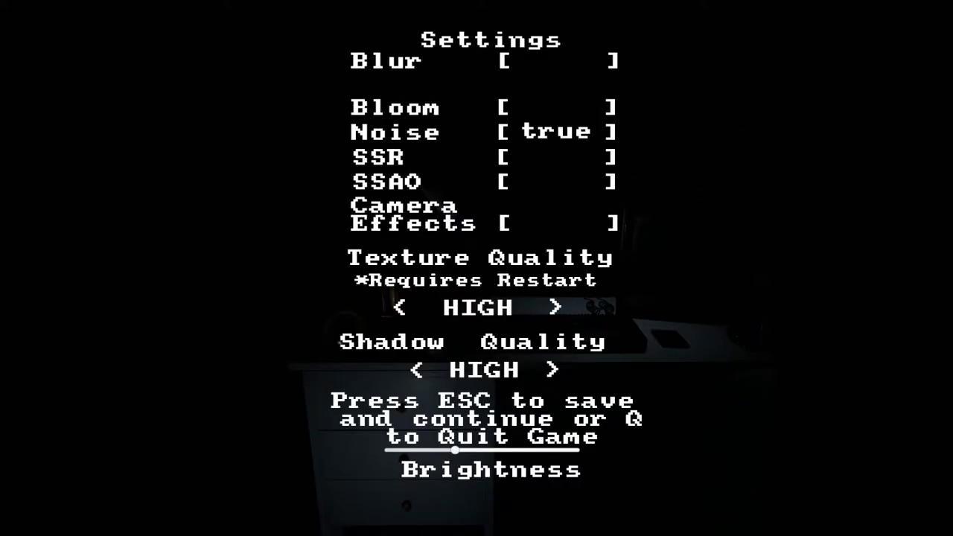
pyautogui.moveTo(465, 369)
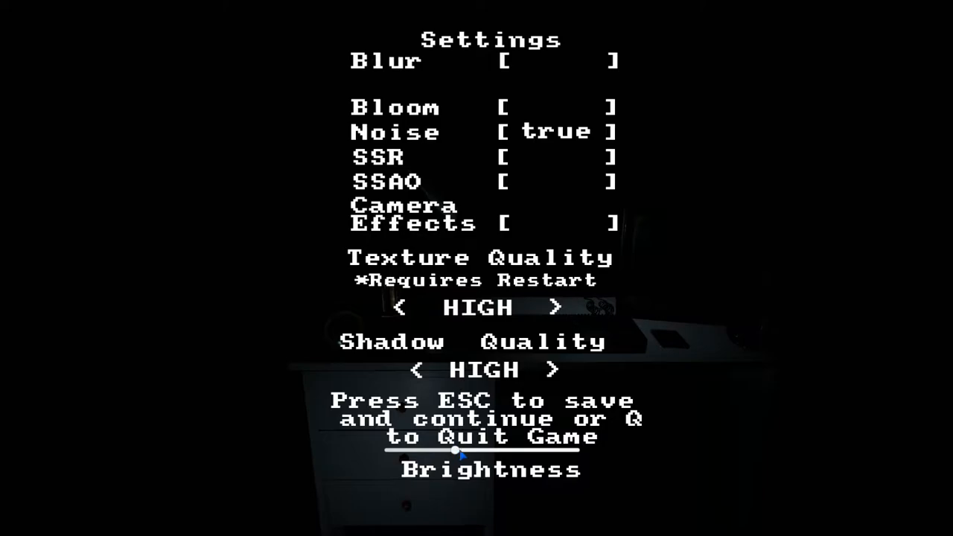
pyautogui.moveTo(448, 356)
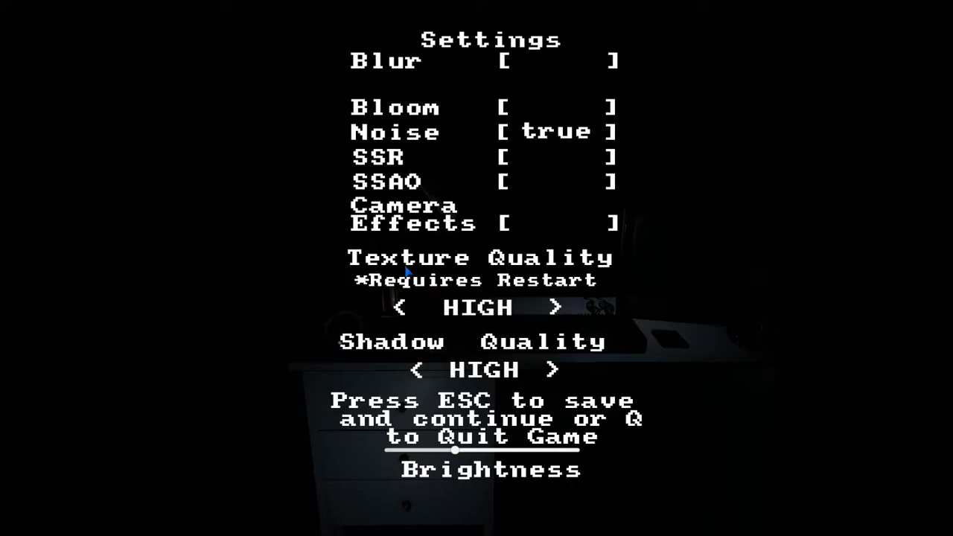
pyautogui.press('Escape')
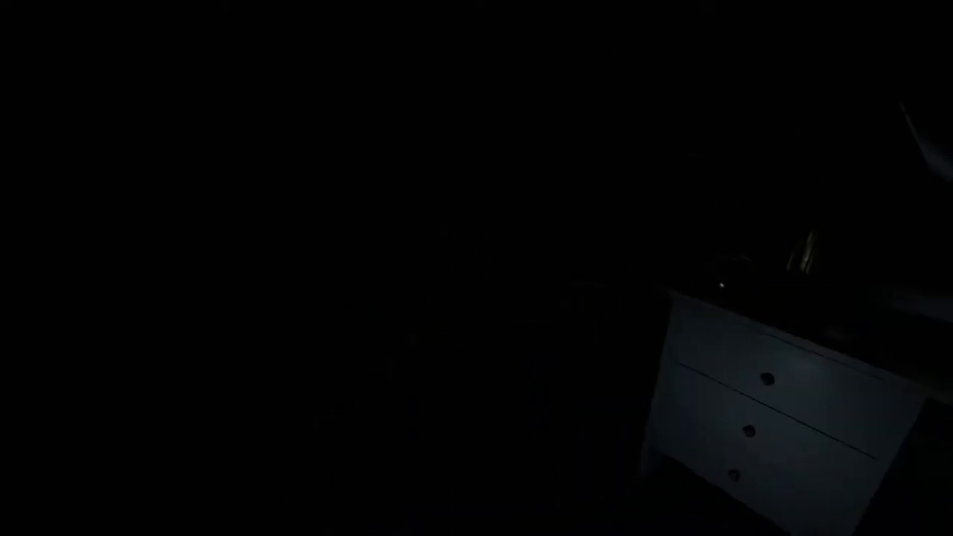